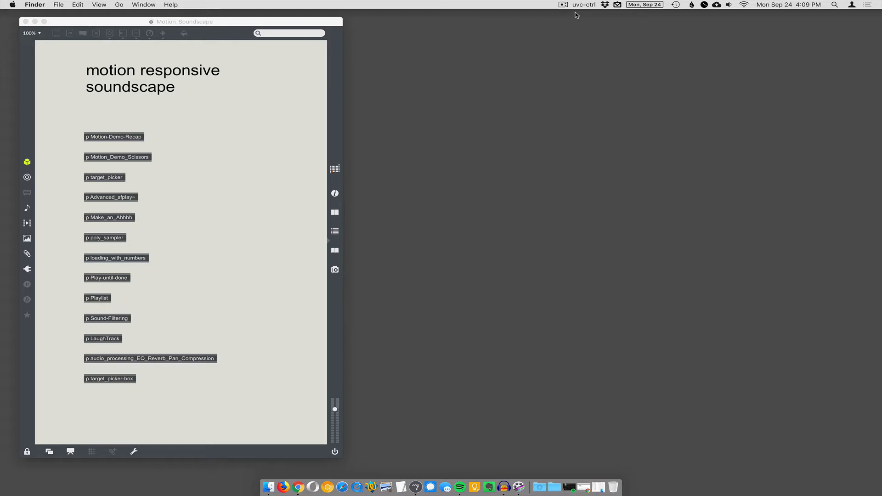
- Open the p Motion_Demo_Scissors subpatch showing the webcam frame-difference and scissors chain
double_click(117, 157)
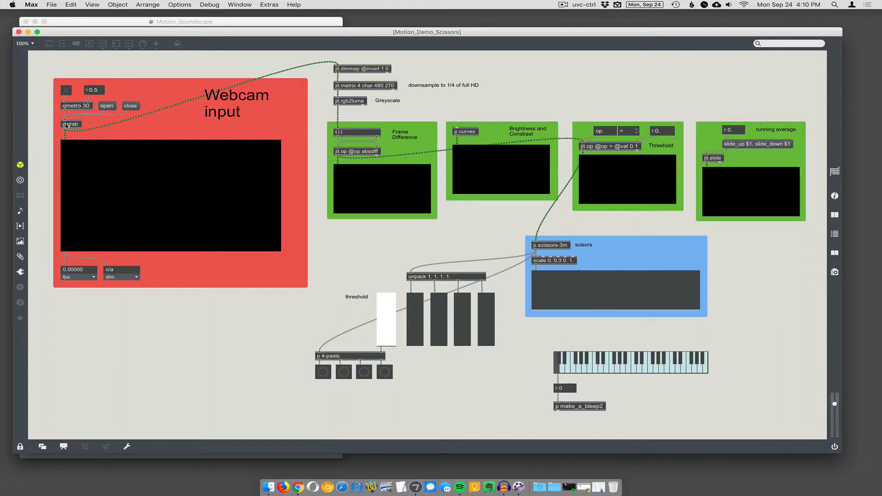
- In the p grab subpatch, open the Logitech webcam and choose the MJPEG Open DML 1920 x 1080 format
double_click(70, 124)
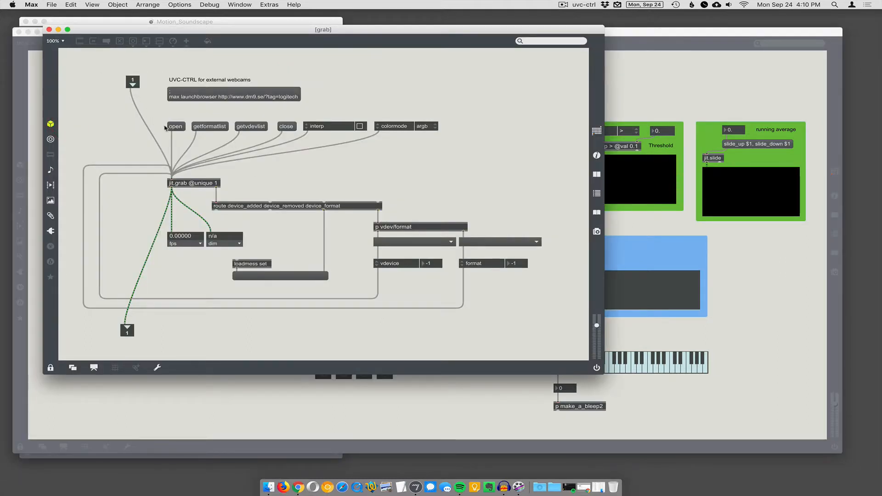
left_click(209, 126)
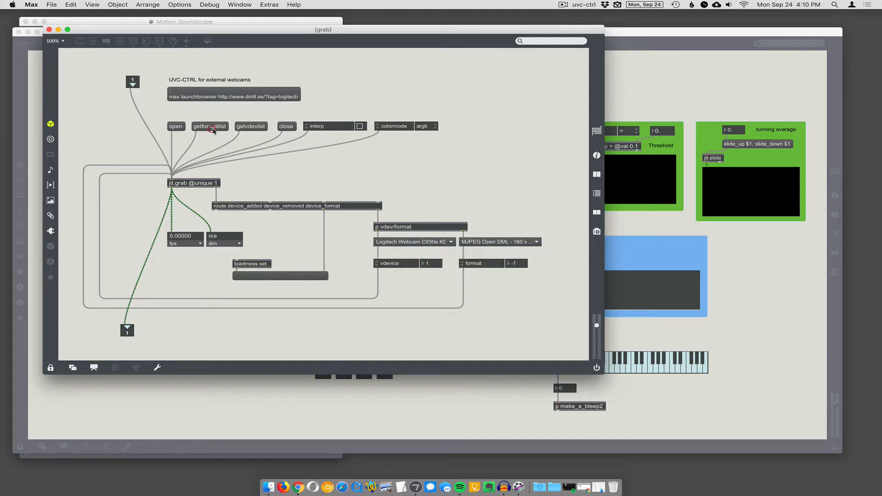
left_click(498, 242)
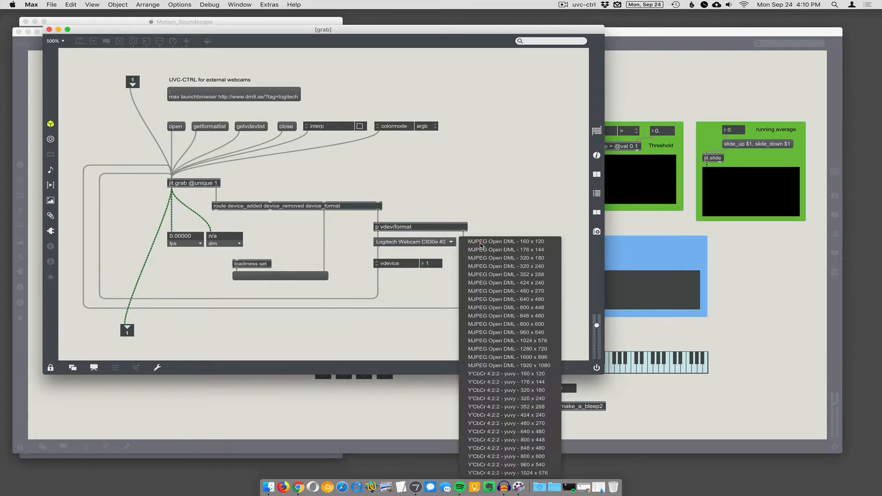
left_click(508, 365)
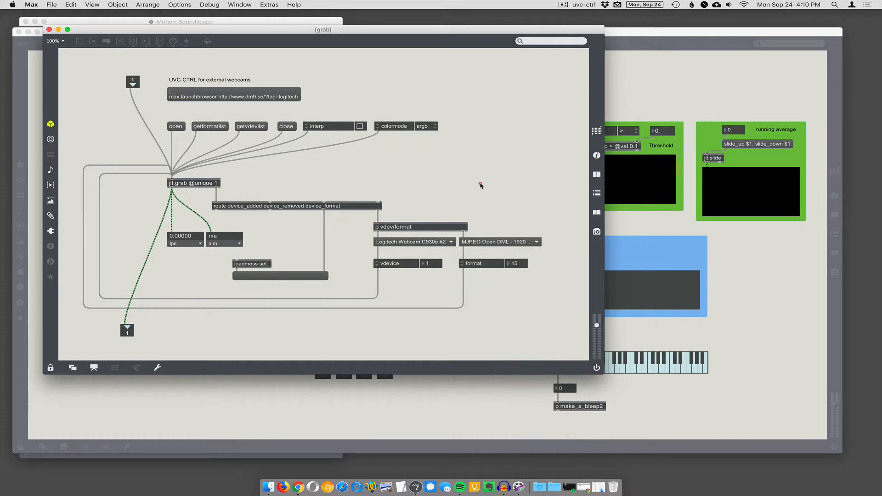
left_click(497, 242)
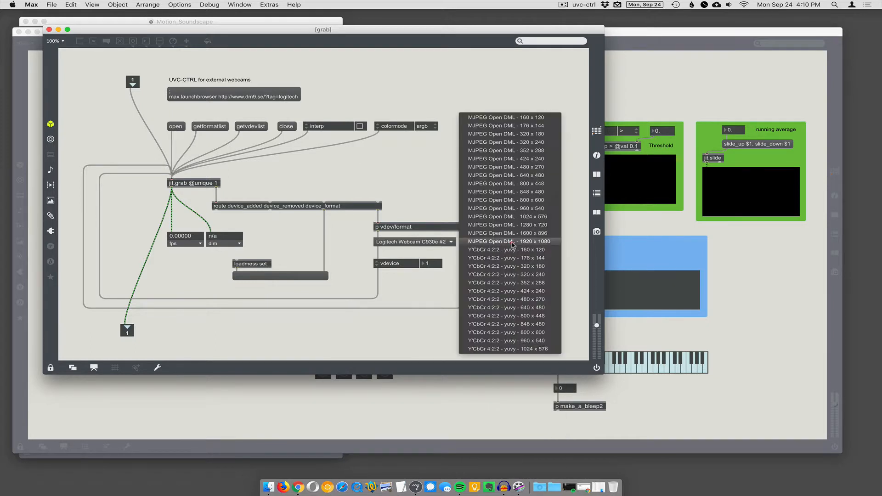
mouse_move(531, 324)
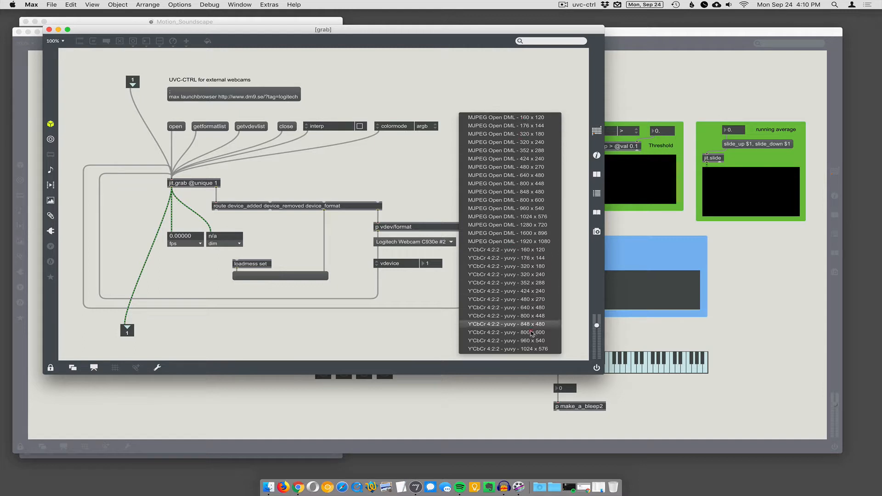
mouse_move(538, 241)
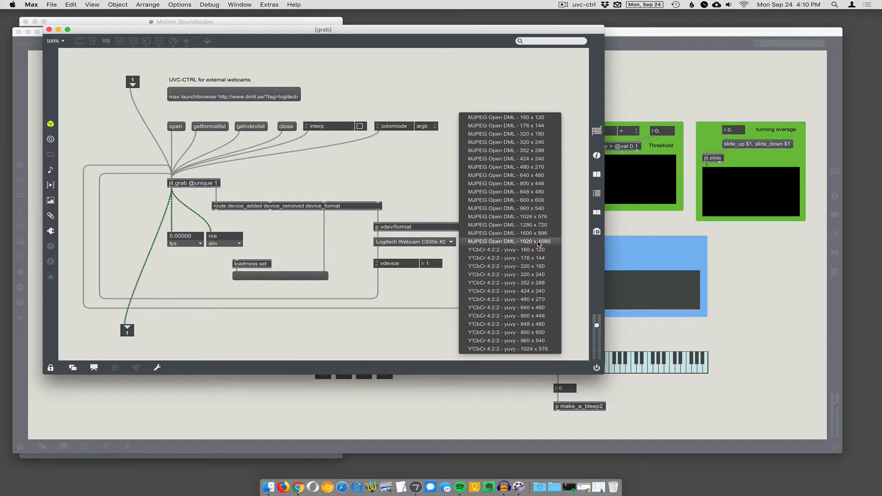
mouse_move(513, 244)
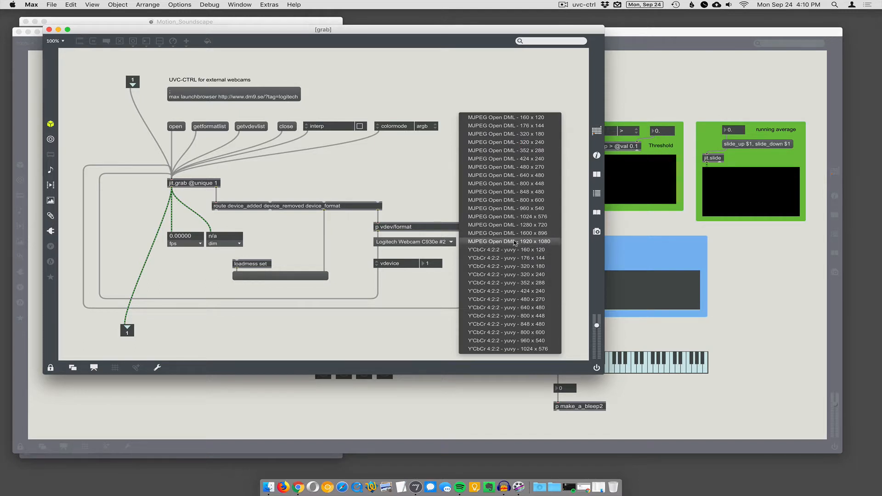
left_click(508, 240)
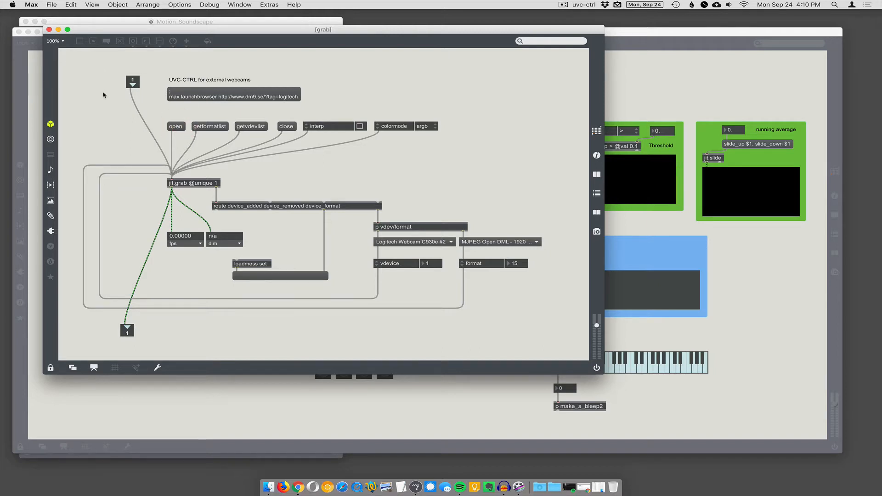
- Start the jit.grab webcam capture and return to the Motion_Demo_Scissors patch with live video
left_click(49, 30)
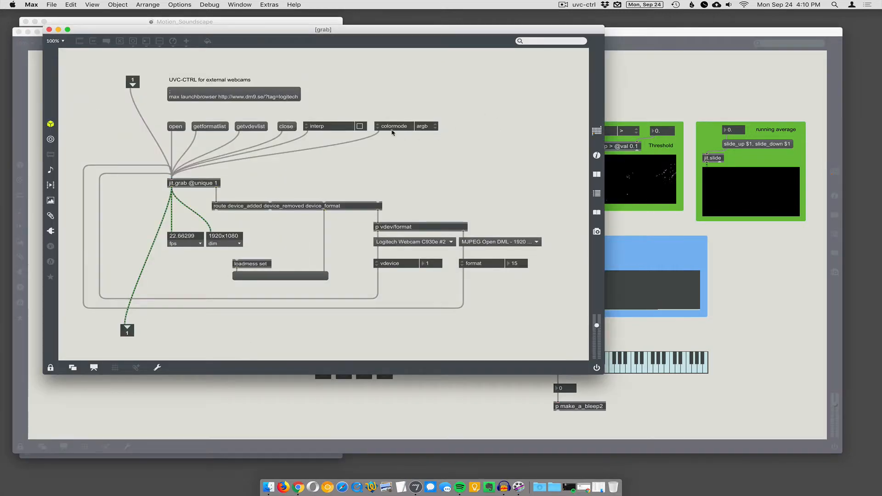
left_click(425, 126)
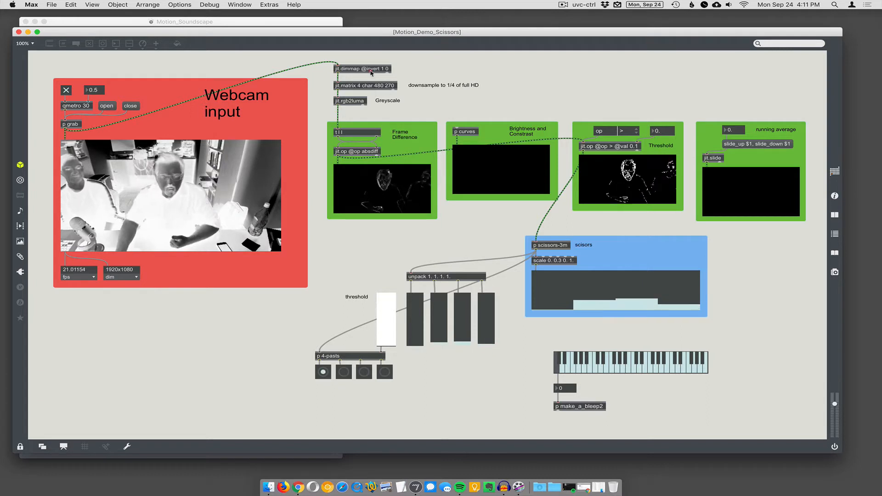
- Set Threshold to 0.03 and slide amount to 4, wiring jit.slide into p scissors-3m
key("cmd+e")
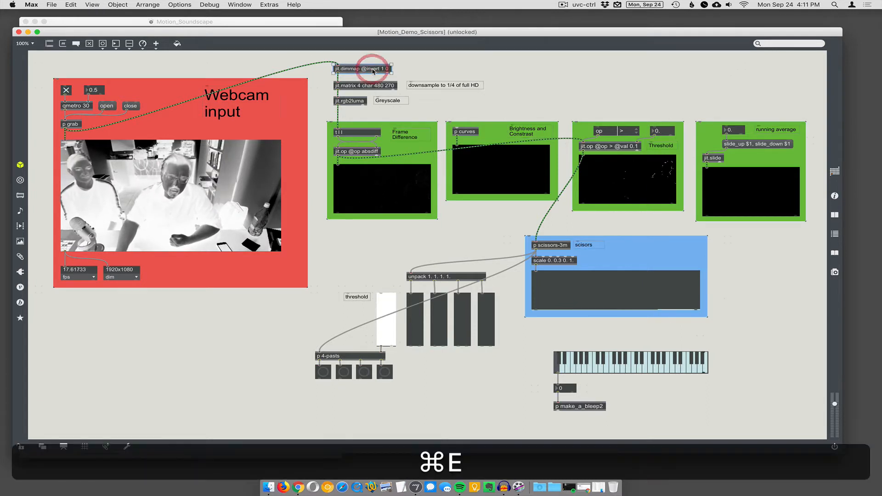
left_click(372, 69)
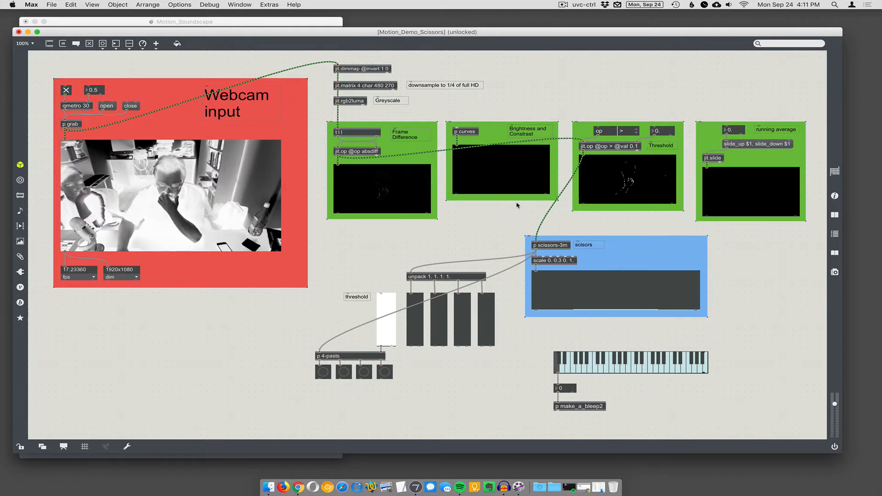
key("cmd+e")
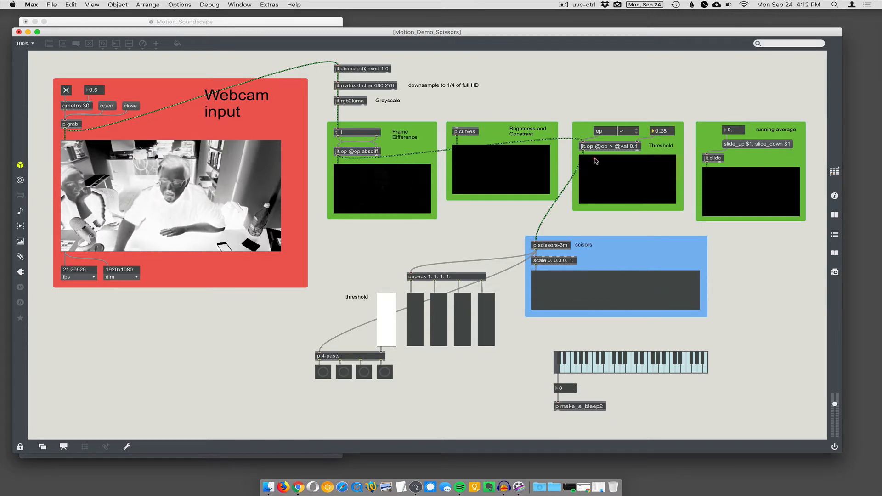
key("cmd+e")
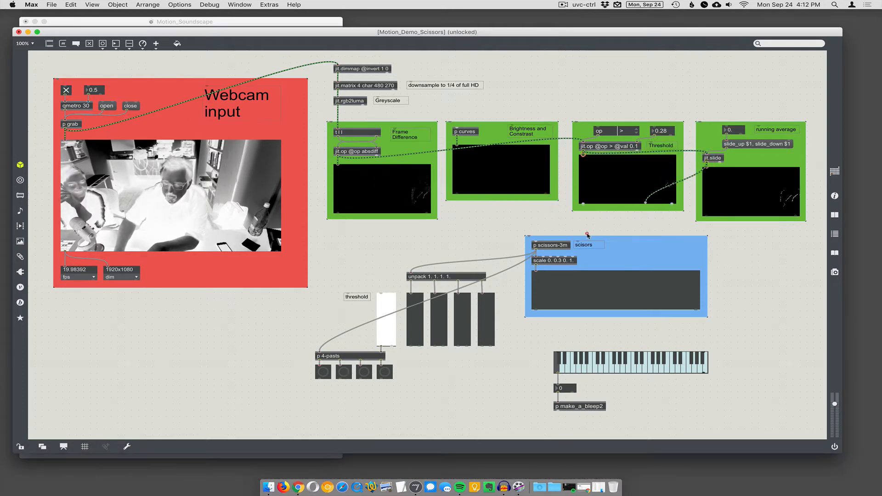
key("cmd+e")
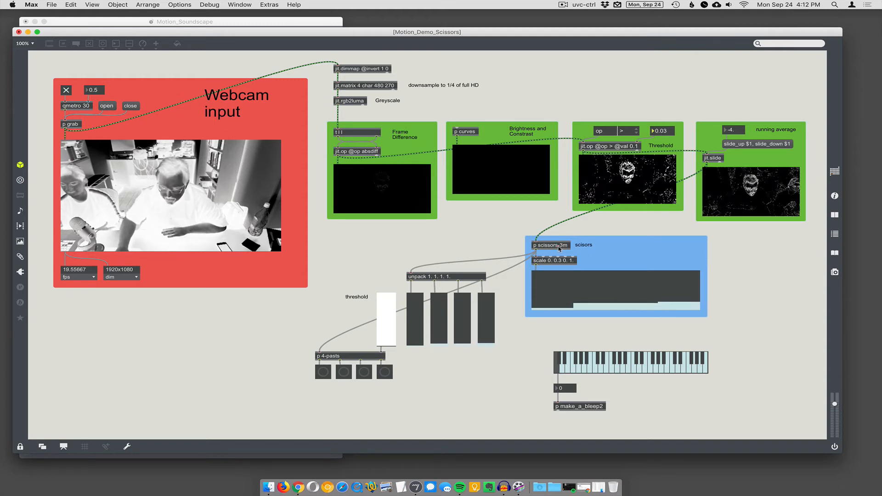
double_click(550, 244)
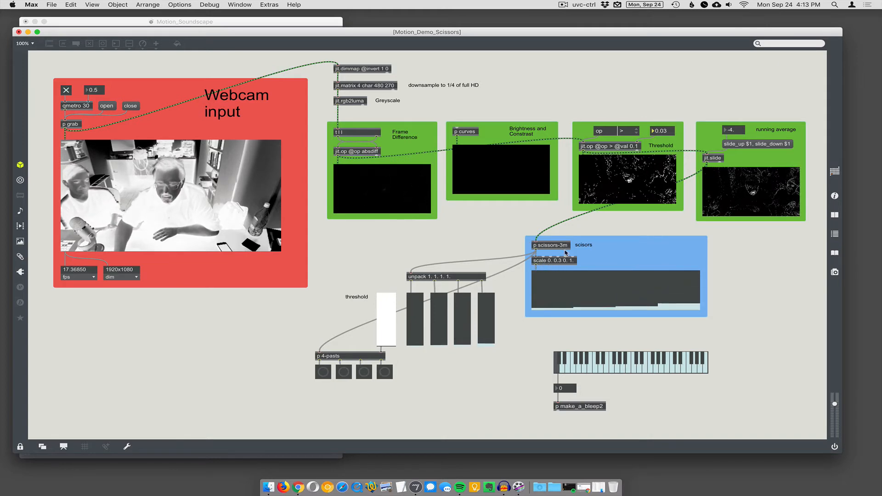
- Add the comment 'scisors in to 4 columns' and set the scale object to 'scale 0. 0.25 0. 1.'
key("cmd+e")
type(" in to 4 columns")
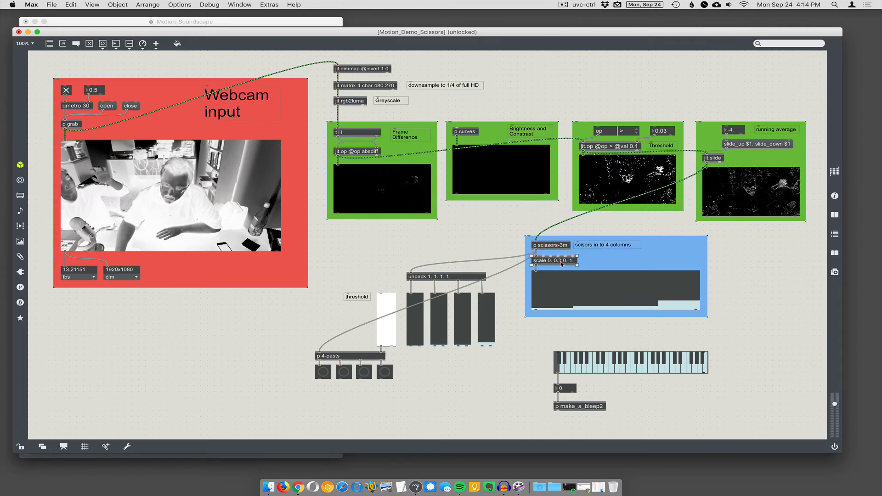
left_click(557, 260)
type("5")
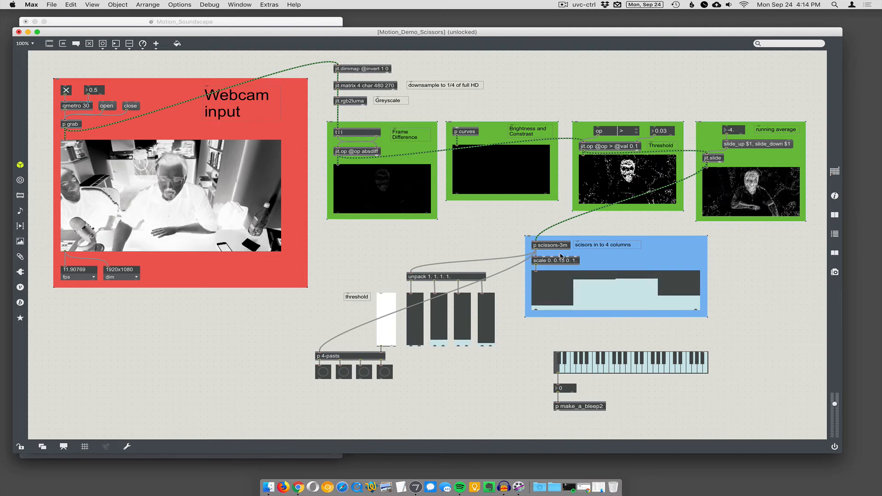
left_click(544, 260)
type("2")
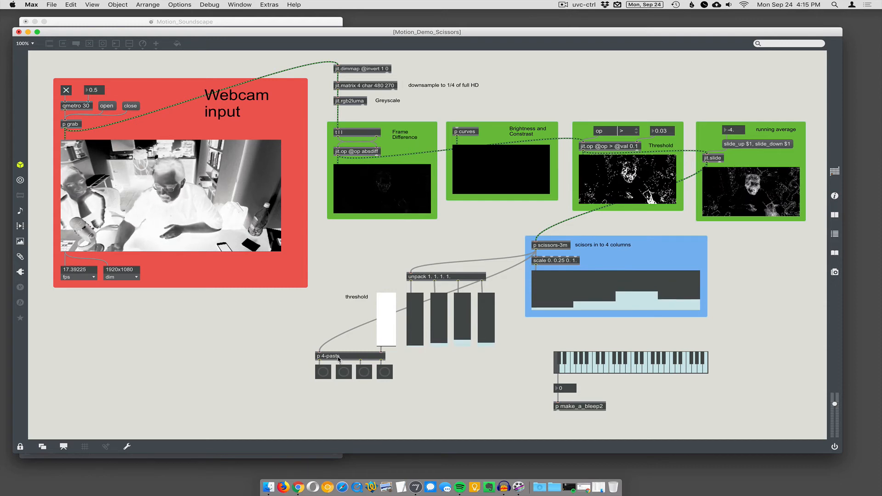
double_click(333, 356)
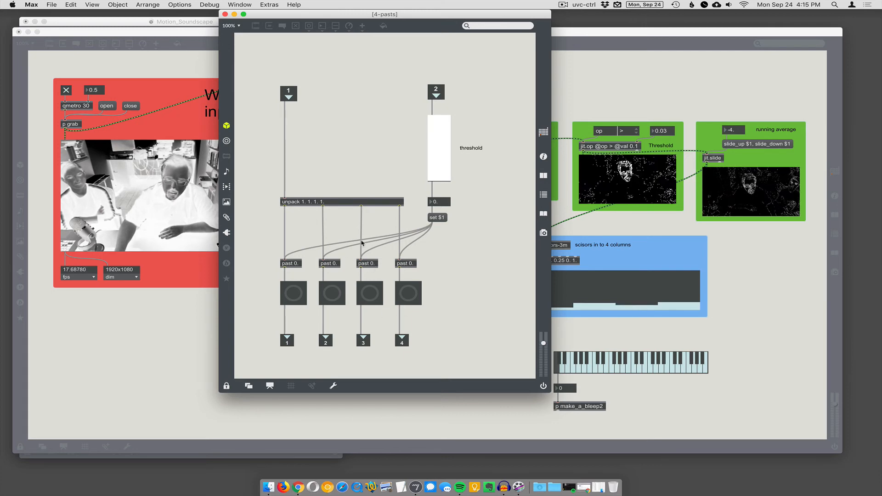
mouse_move(458, 178)
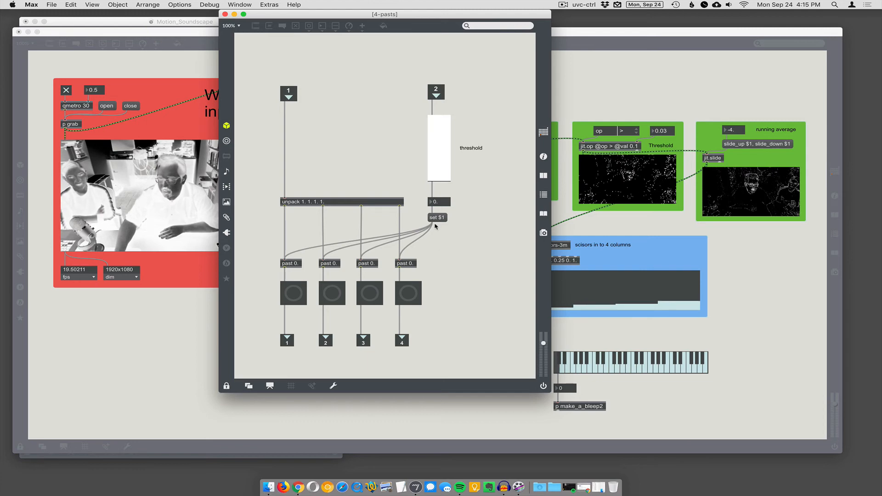
mouse_move(394, 111)
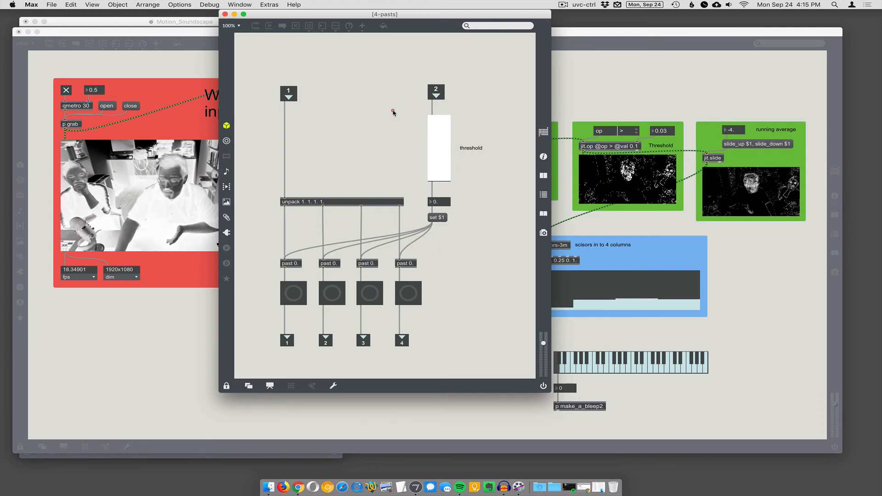
left_click(224, 14)
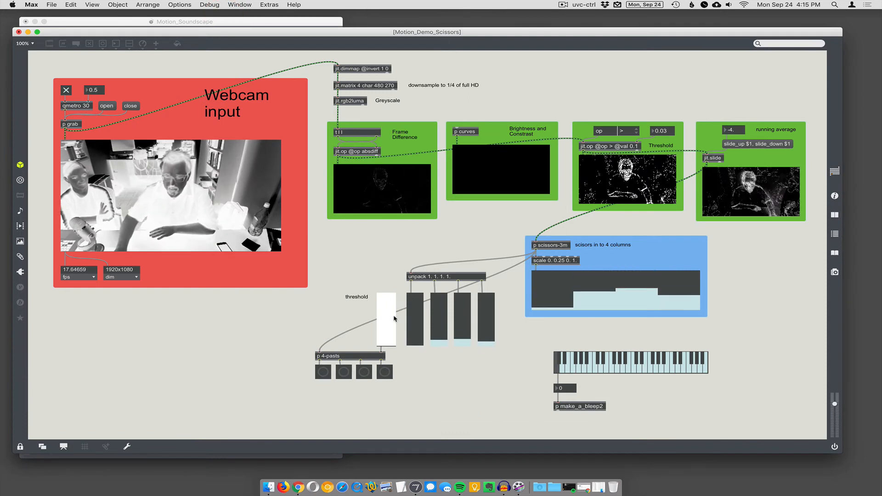
- Drag the white threshold slider lower so the four column bars cross it and fire bangs
key("cmd+e")
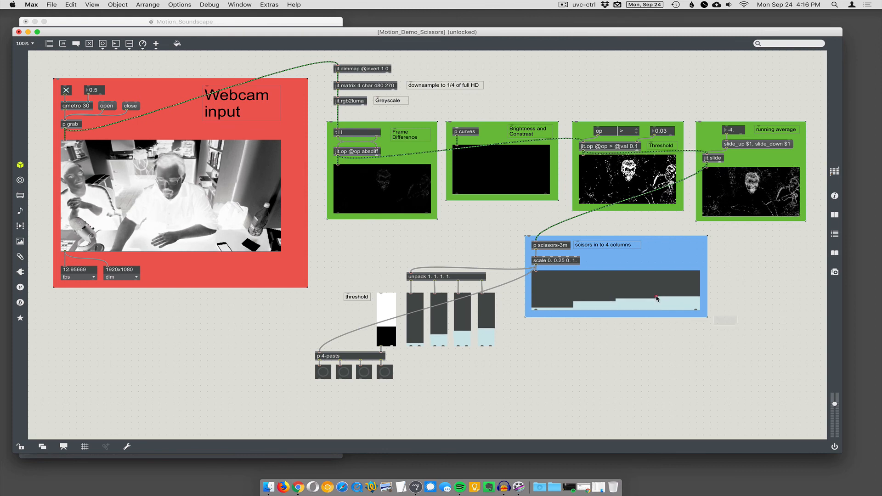
left_click(562, 5)
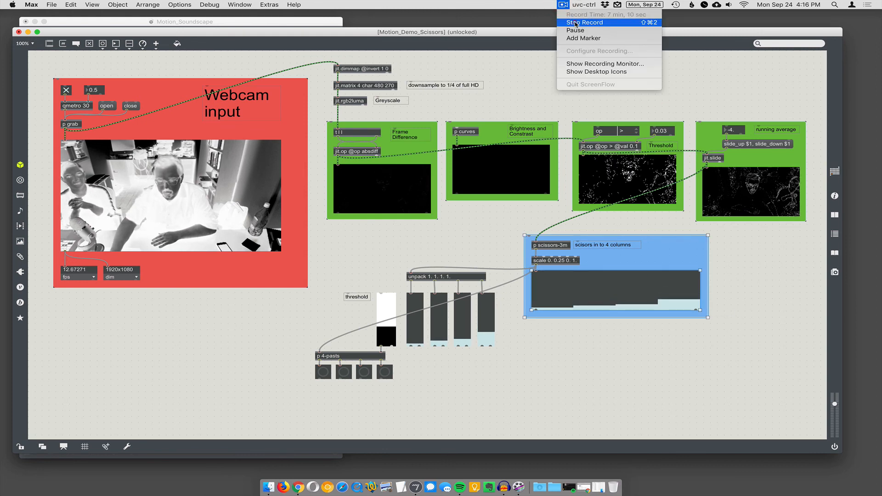